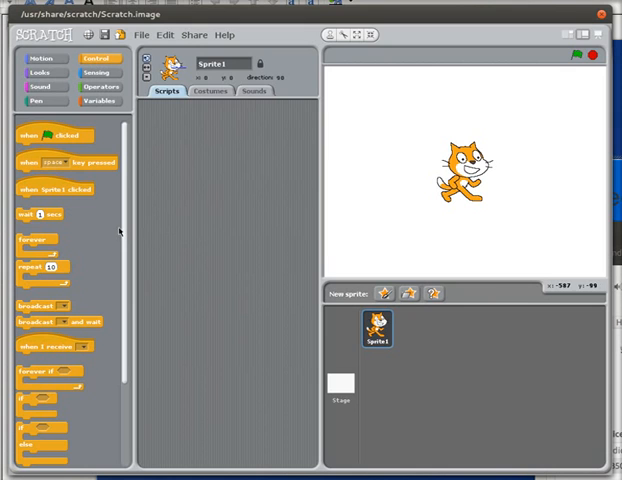
# Scroll down the Control palette to find the if block
pyautogui.scroll(-3)
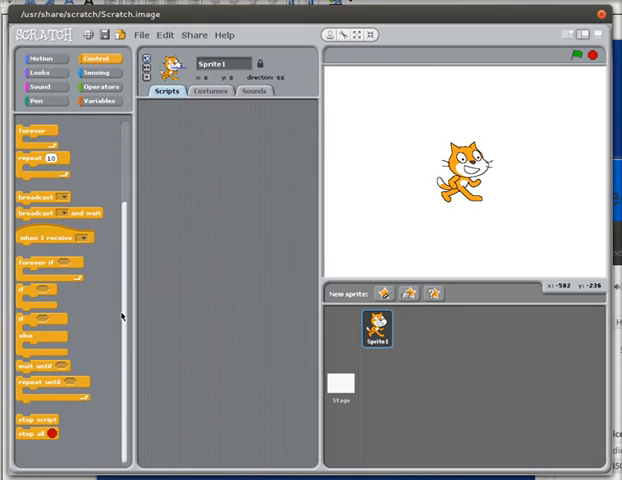
pyautogui.moveTo(178, 350)
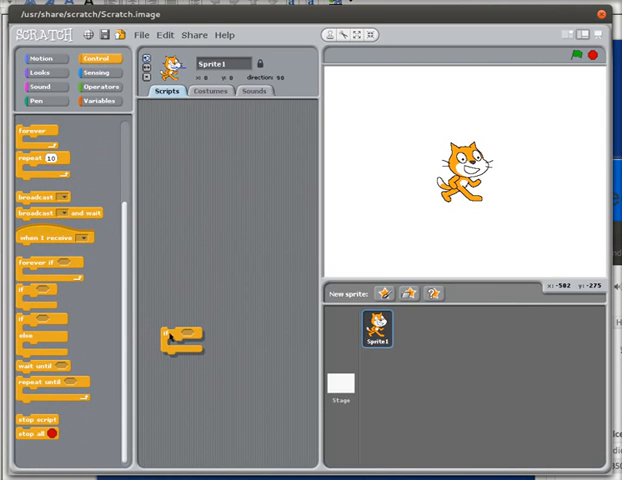
# Drop an if-else block into the scripts area and reposition the if block near the top
pyautogui.moveTo(180, 340); pyautogui.dragTo(250, 355)
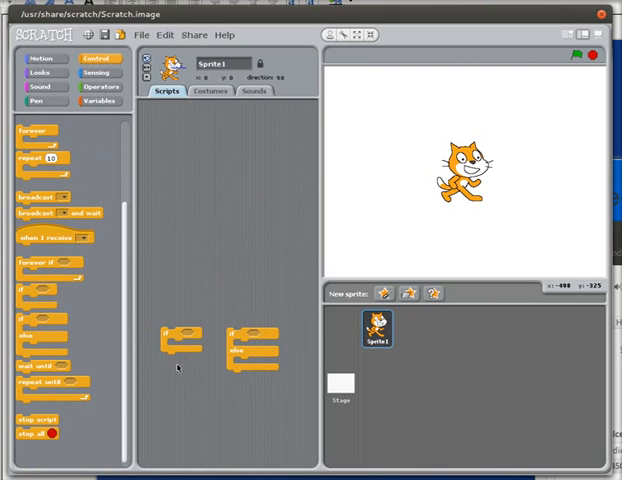
pyautogui.moveTo(178, 340); pyautogui.dragTo(178, 190)
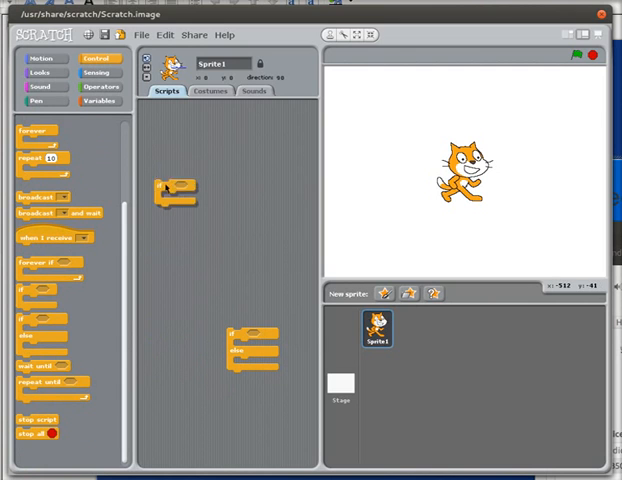
pyautogui.moveTo(178, 190); pyautogui.dragTo(195, 190)
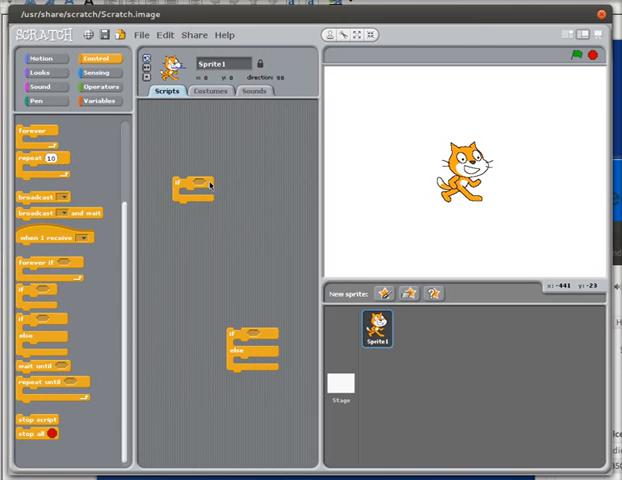
pyautogui.moveTo(210, 184)
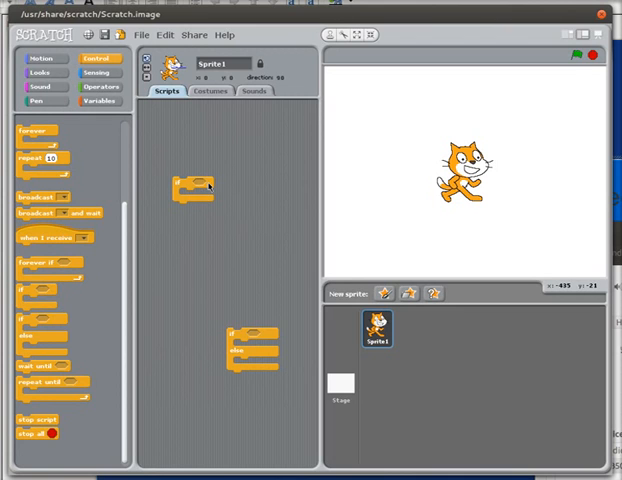
pyautogui.moveTo(210, 180)
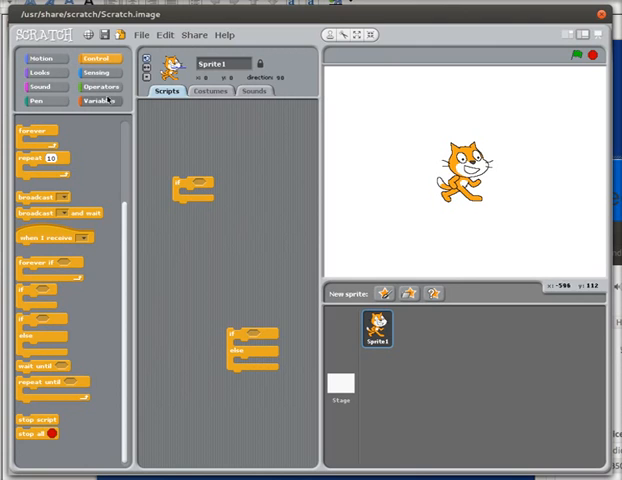
# Drag a green = comparison block from Operators into the scripts area
pyautogui.click(100, 87)
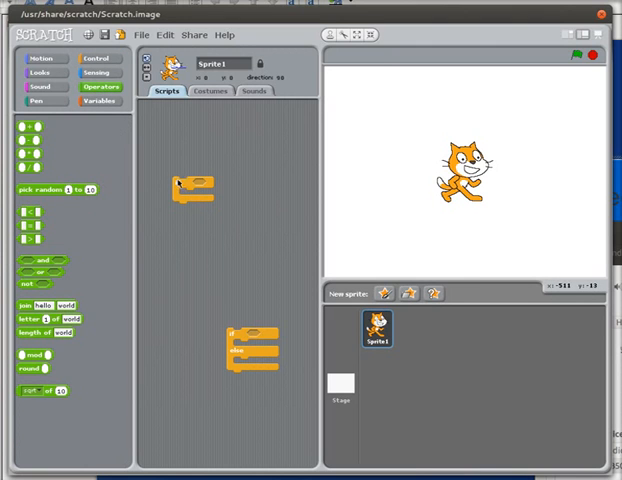
pyautogui.moveTo(210, 180)
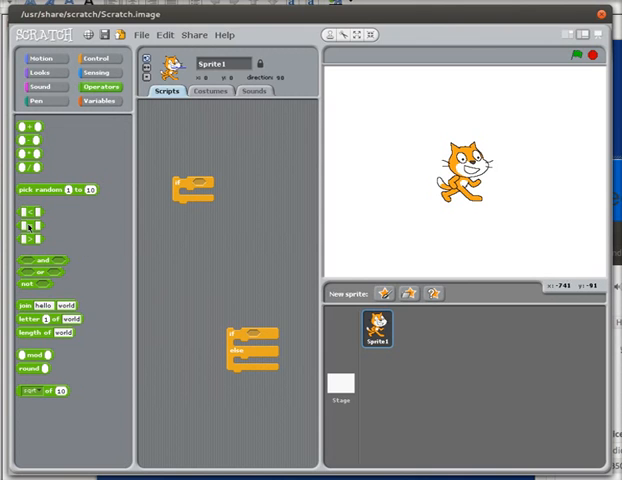
pyautogui.moveTo(30, 225); pyautogui.dragTo(218, 233)
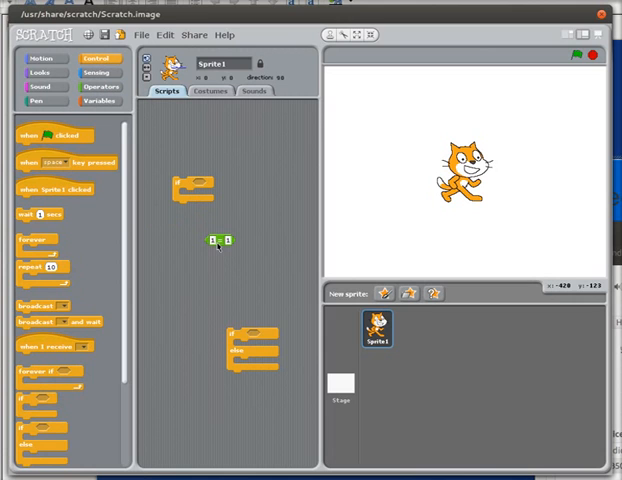
# Test the 1 = 1 block, which reports true, and drop it into the if condition
pyautogui.click(218, 240)
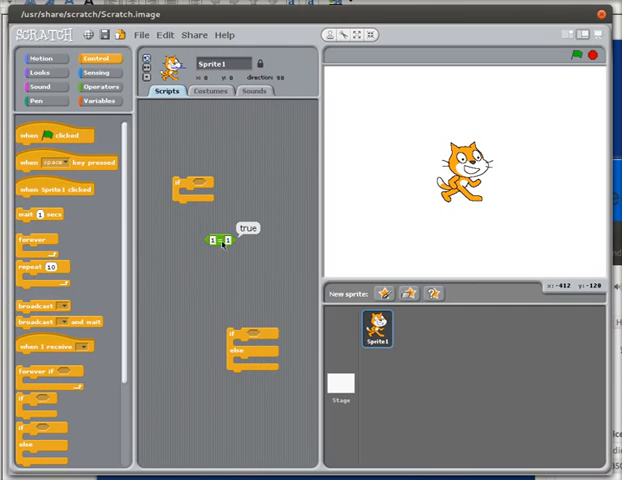
pyautogui.moveTo(222, 243)
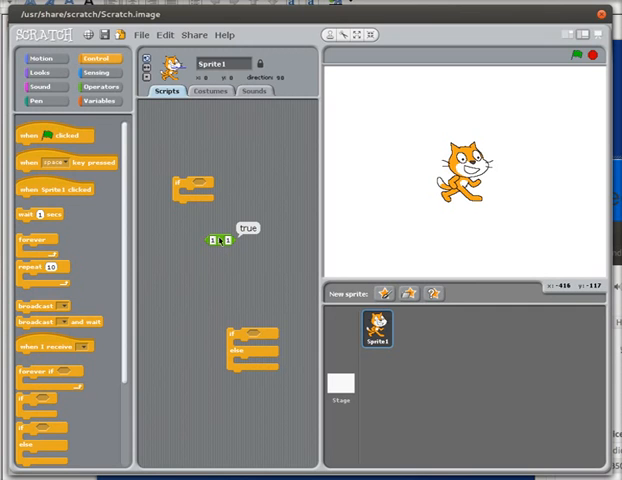
pyautogui.moveTo(218, 240); pyautogui.dragTo(203, 187)
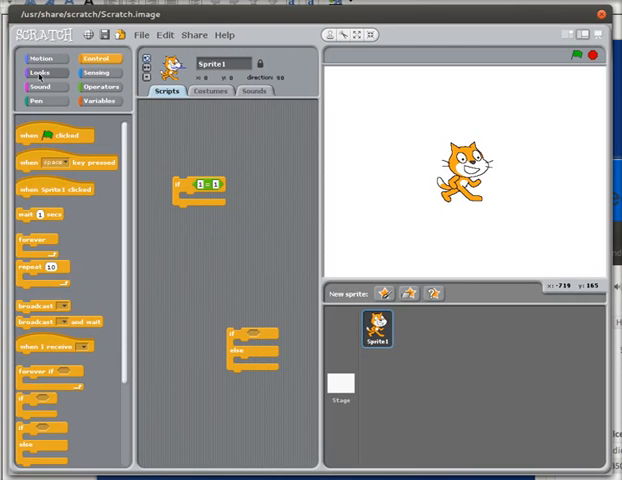
# Place a say block from Looks inside the if block
pyautogui.click(43, 73)
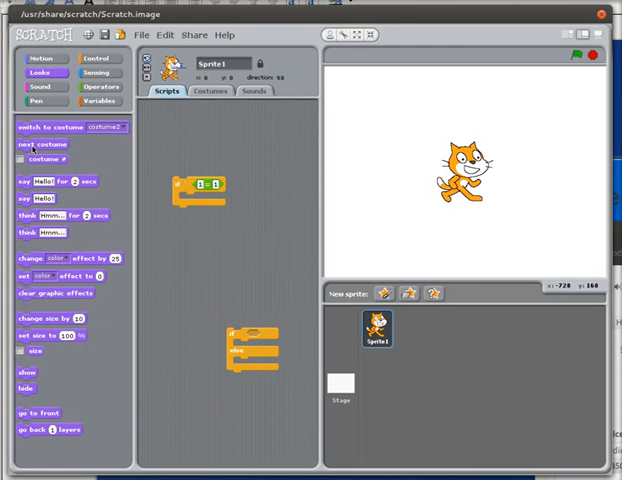
pyautogui.moveTo(35, 198); pyautogui.dragTo(195, 198)
pyautogui.write('The condition is TRUE')
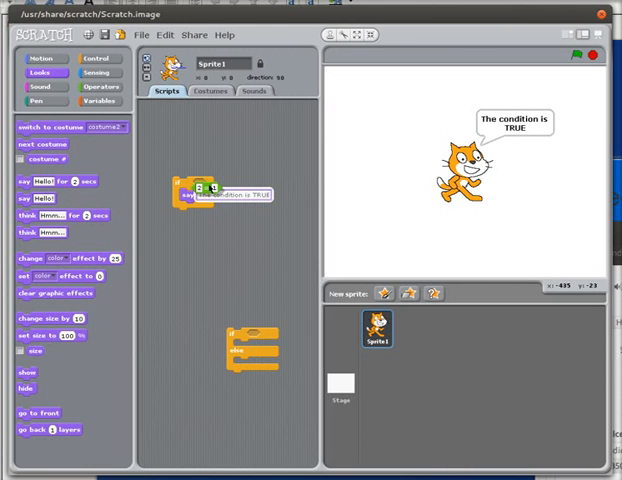
# Pull the comparison out, change it to 2 = 1, and put it back as the condition
pyautogui.moveTo(203, 192); pyautogui.dragTo(195, 247)
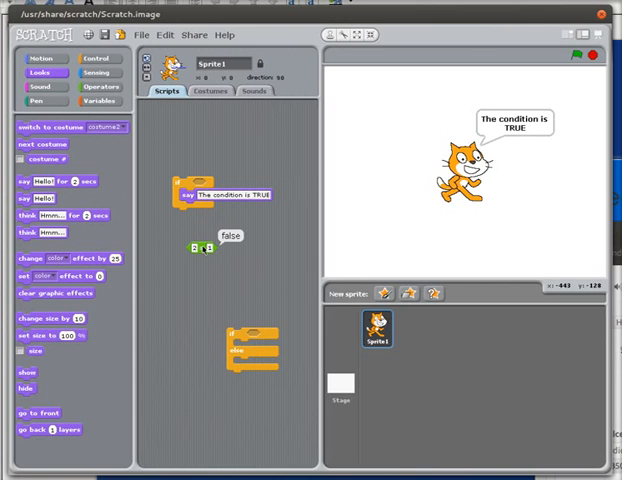
pyautogui.moveTo(201, 248); pyautogui.dragTo(203, 181)
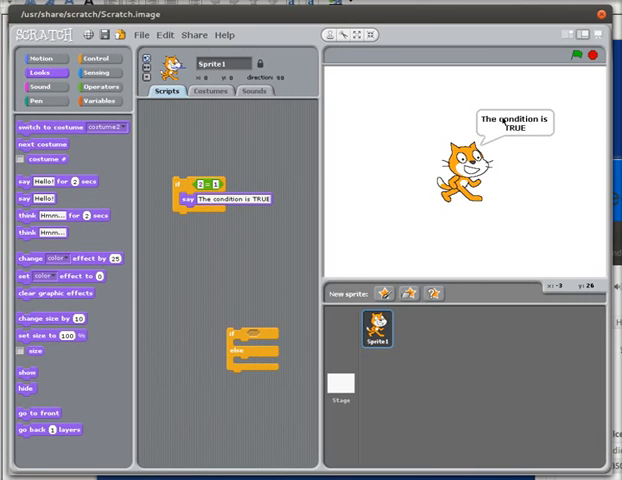
pyautogui.moveTo(234, 298)
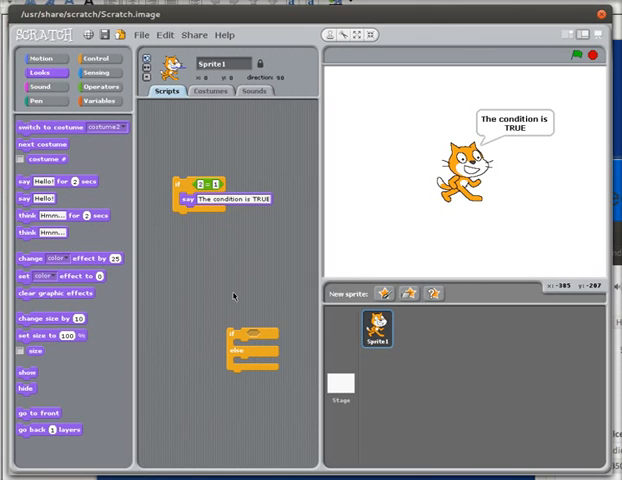
# Swap the say block for a five-second say version of the TRUE message
pyautogui.moveTo(230, 198); pyautogui.dragTo(205, 262)
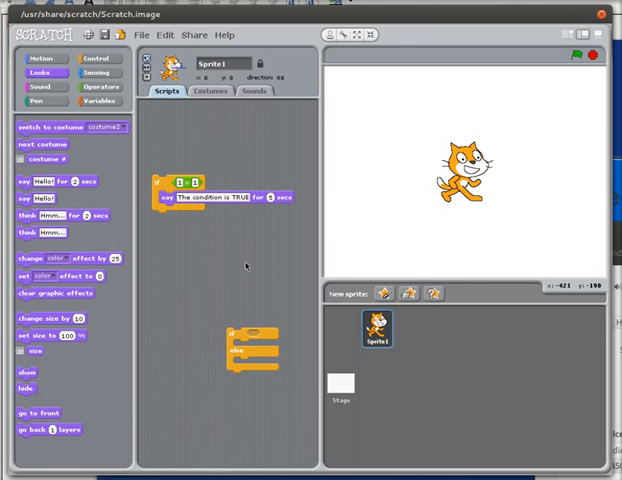
pyautogui.moveTo(223, 266)
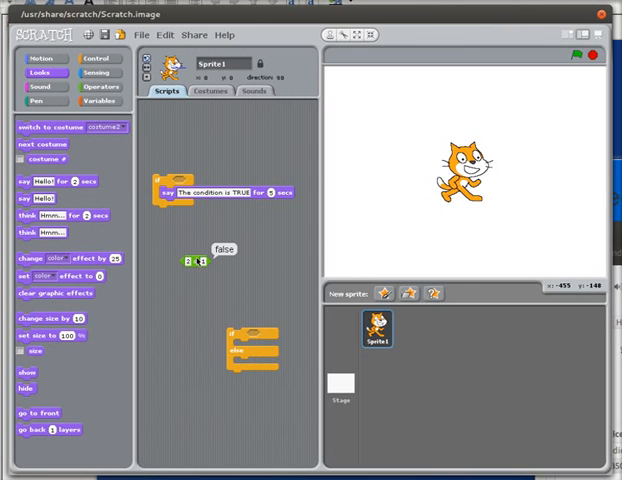
# Move the 1 = 1 comparison from the plain if into the repositioned if-else condition
pyautogui.moveTo(195, 262); pyautogui.dragTo(185, 192)
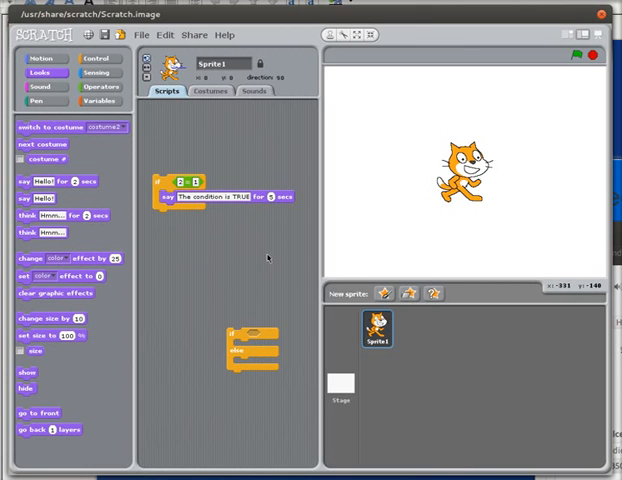
pyautogui.moveTo(250, 350); pyautogui.dragTo(185, 275)
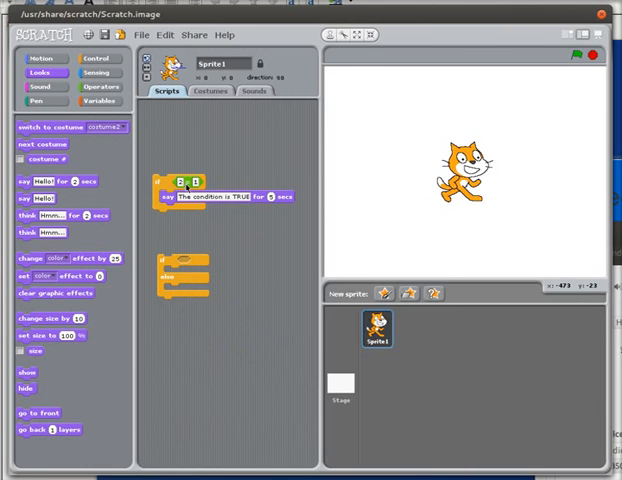
pyautogui.moveTo(190, 182); pyautogui.dragTo(255, 263)
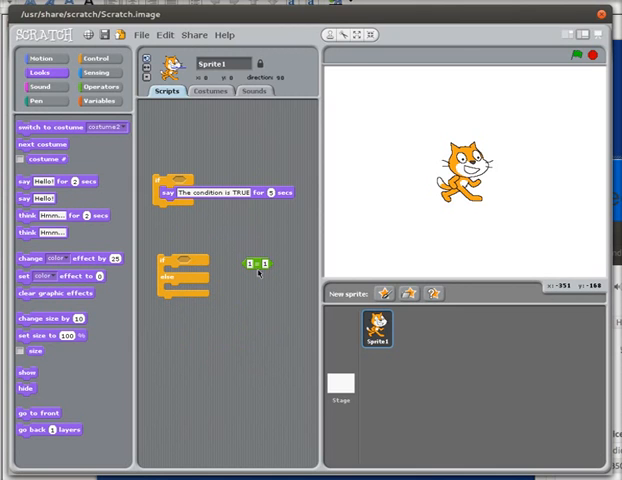
pyautogui.moveTo(255, 265); pyautogui.dragTo(185, 263)
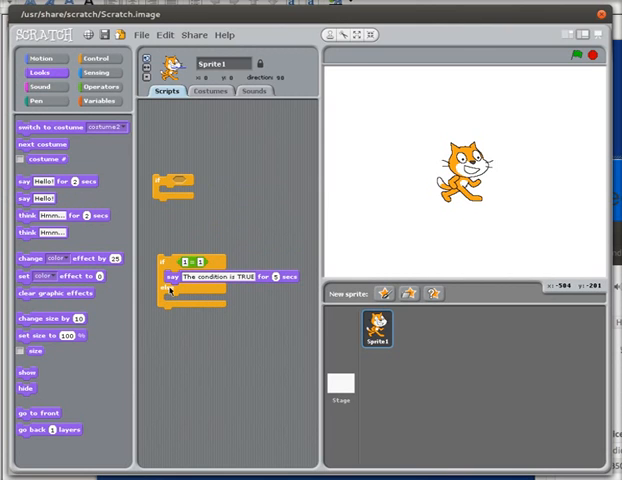
pyautogui.moveTo(103, 200)
pyautogui.write('The condition is FALSE')
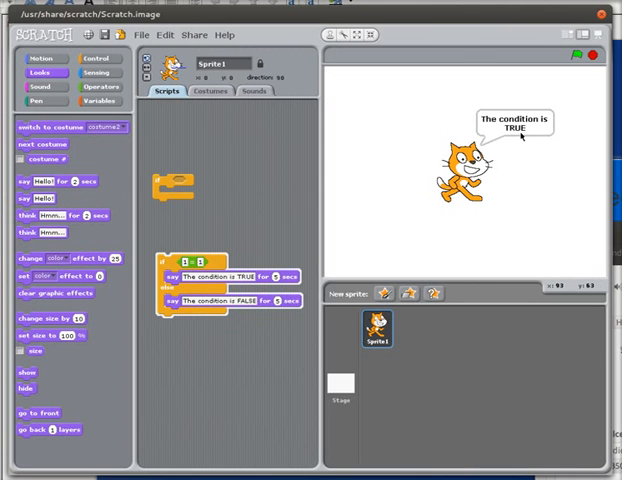
pyautogui.moveTo(252, 266)
pyautogui.write('2')
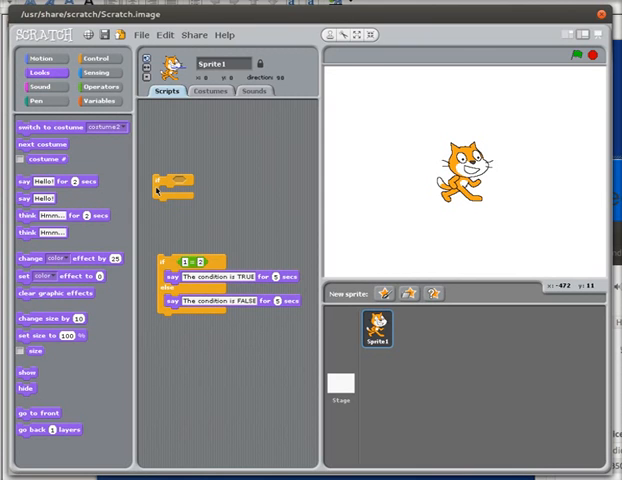
# Delete the empty if block, add an ask-and-wait block from Sensing, and show Variables
pyautogui.moveTo(175, 185); pyautogui.dragTo(95, 190)
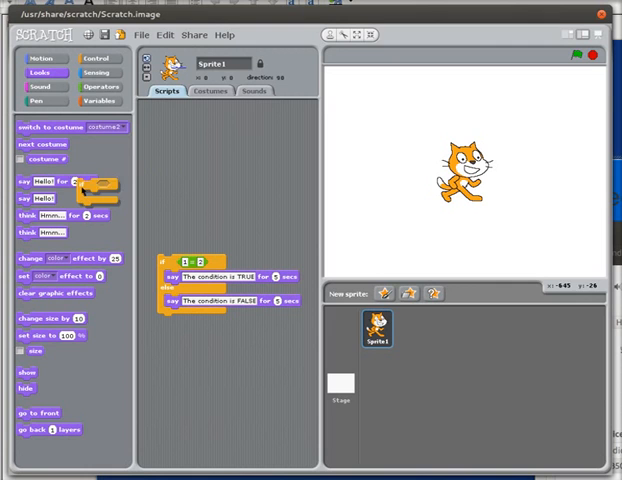
pyautogui.click(85, 71)
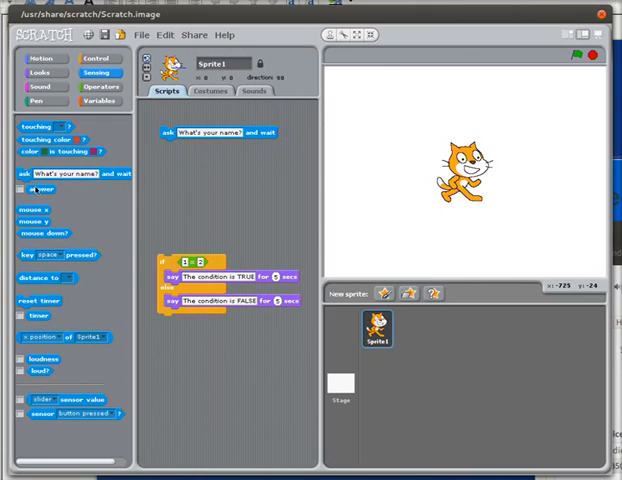
pyautogui.moveTo(68, 173); pyautogui.dragTo(250, 166)
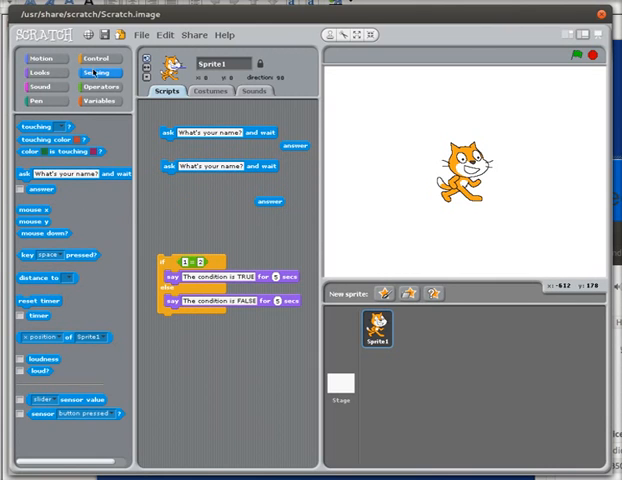
pyautogui.click(95, 100)
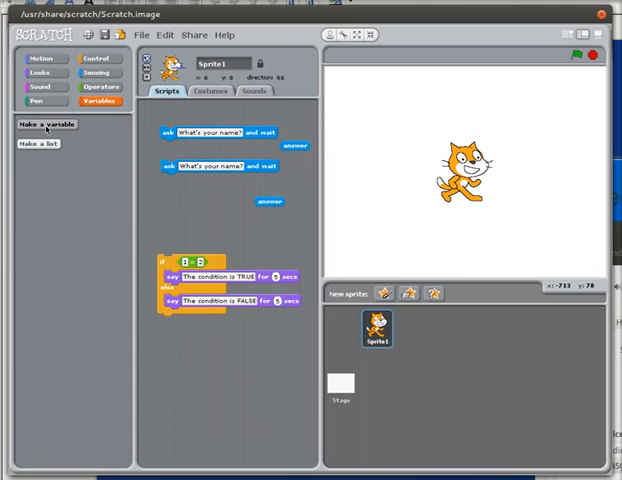
# Begin creating the number1 variable with Make a variable
pyautogui.click(44, 124)
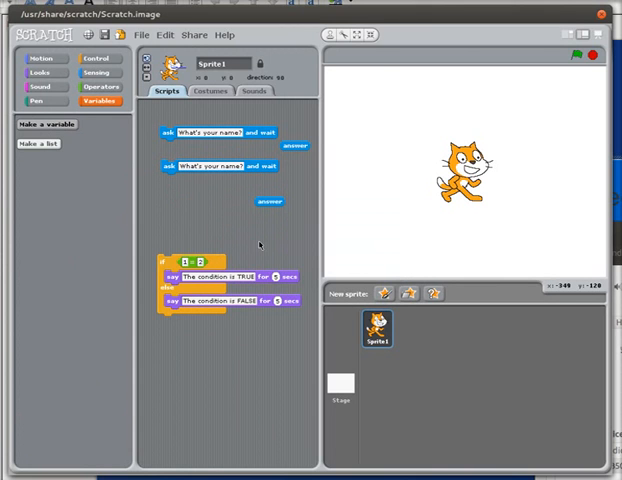
pyautogui.click(37, 124)
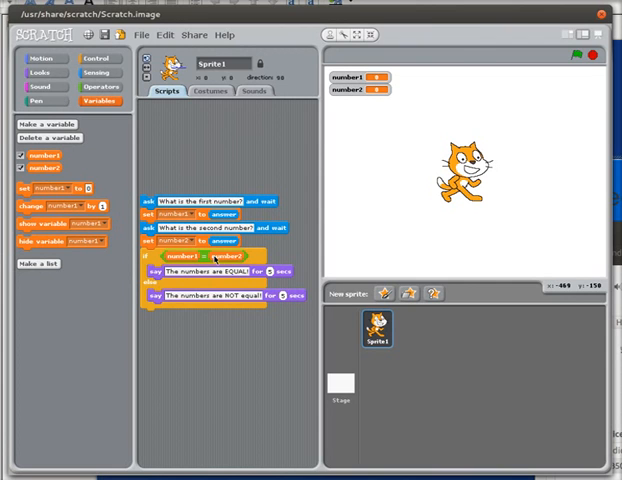
pyautogui.moveTo(207, 271)
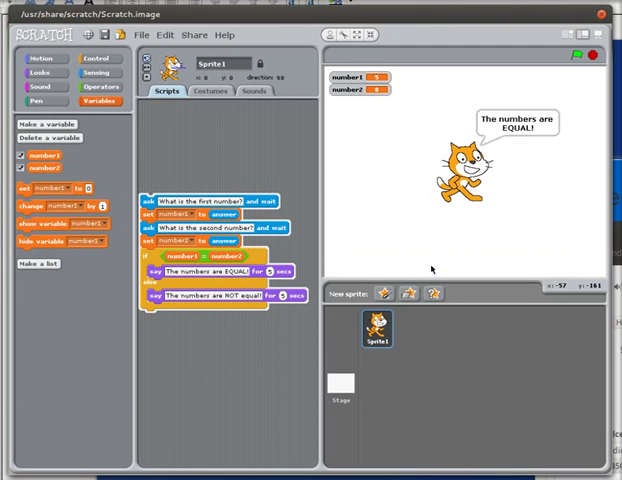
pyautogui.moveTo(356, 143)
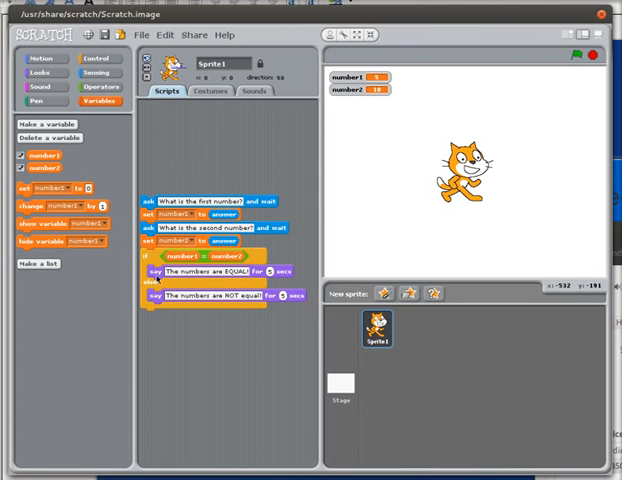
pyautogui.moveTo(200, 299)
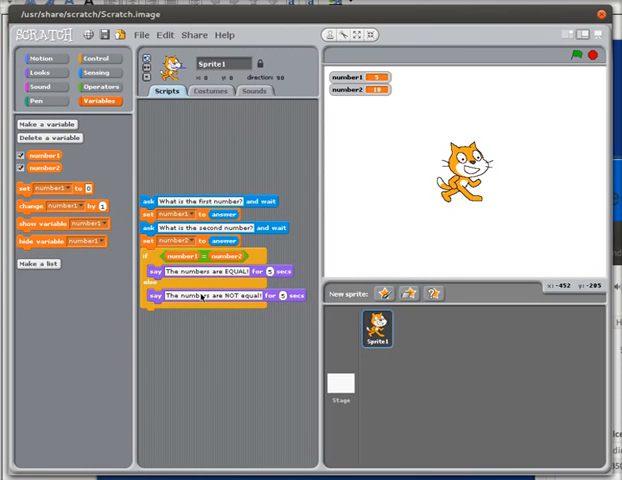